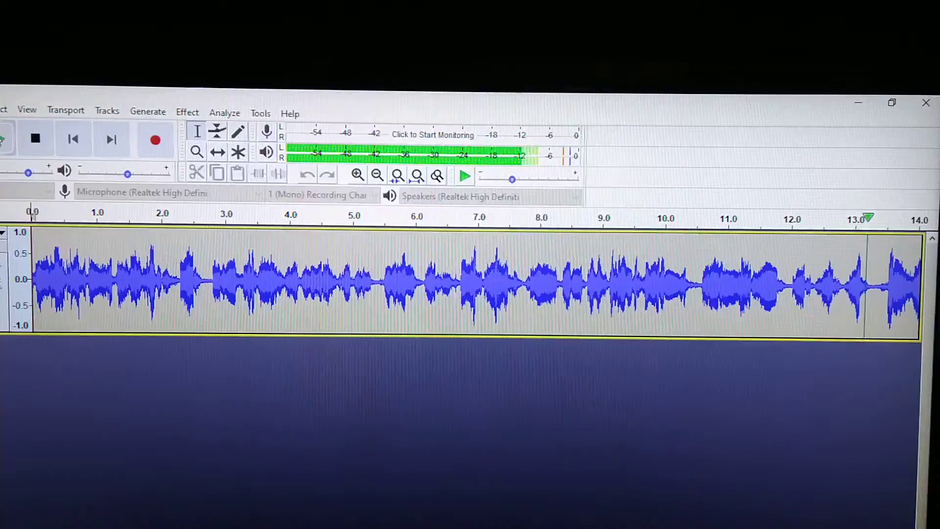
scroll(right, 3)
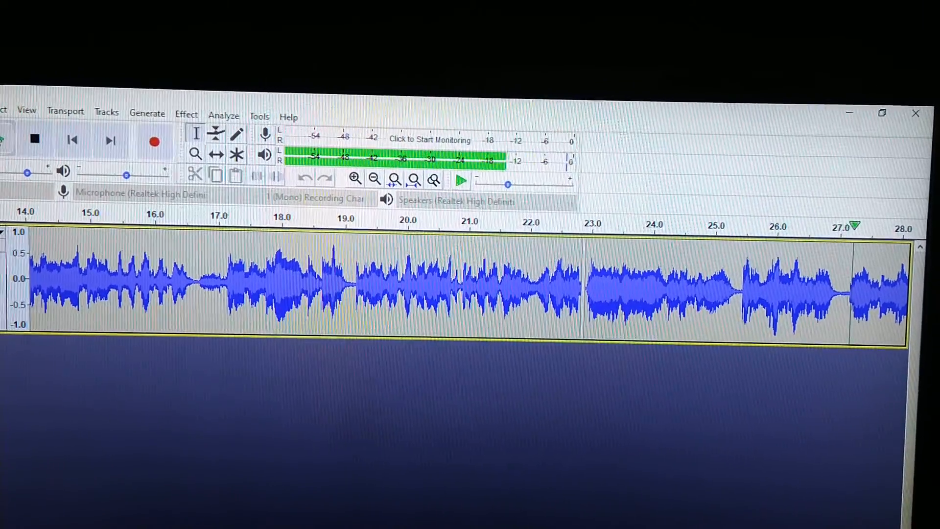
scroll(right, 3)
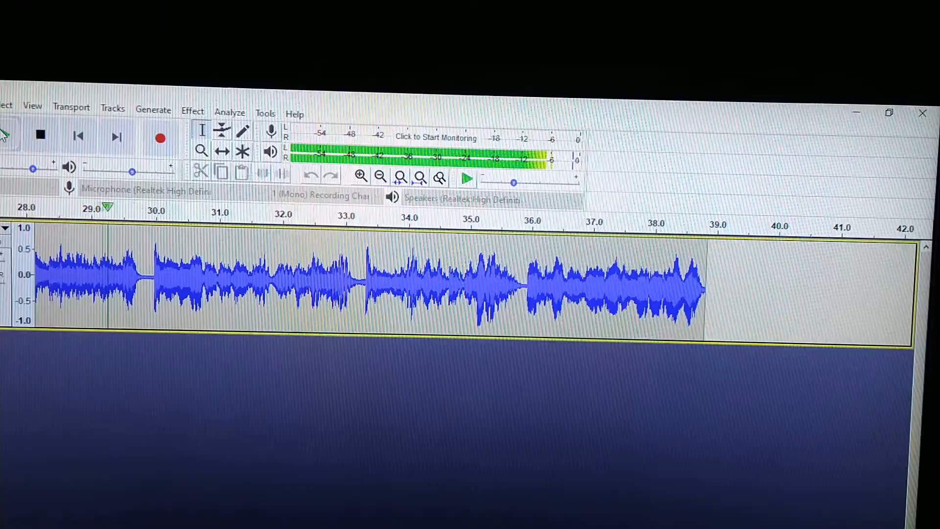